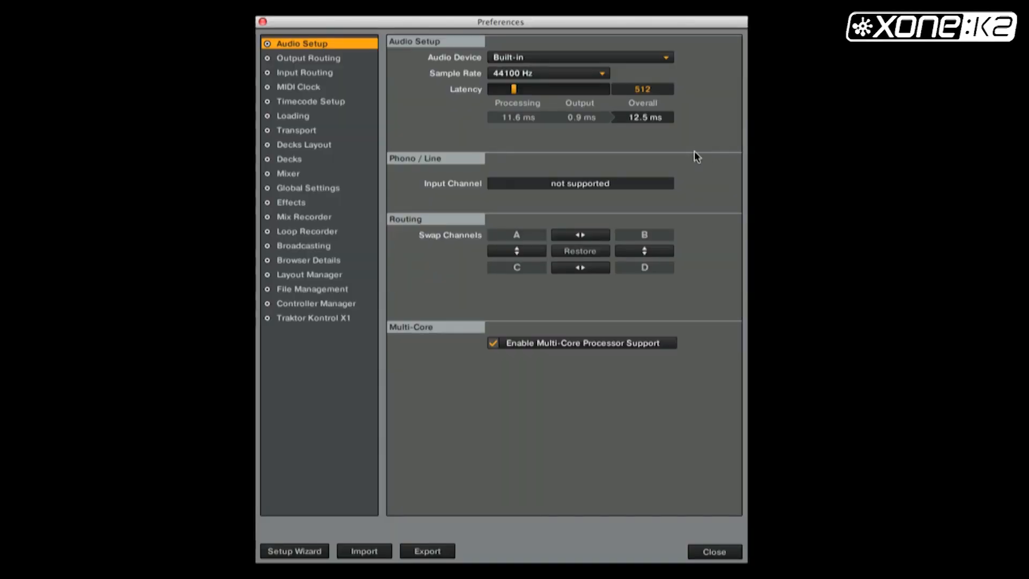
- Select XONE:K2 (CoreAudio) as Traktor's audio device in Audio Setup
left_click(666, 56)
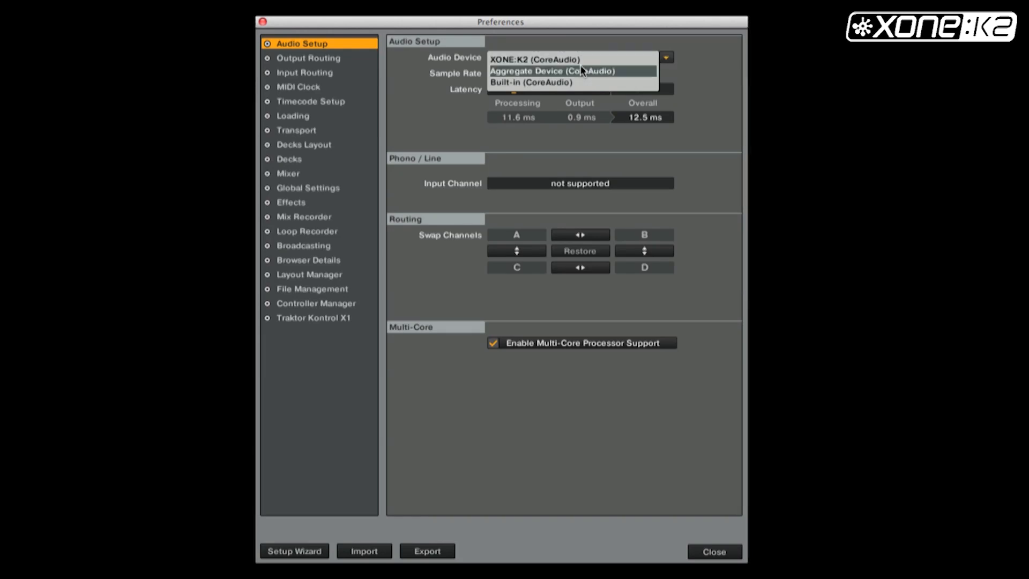
left_click(545, 59)
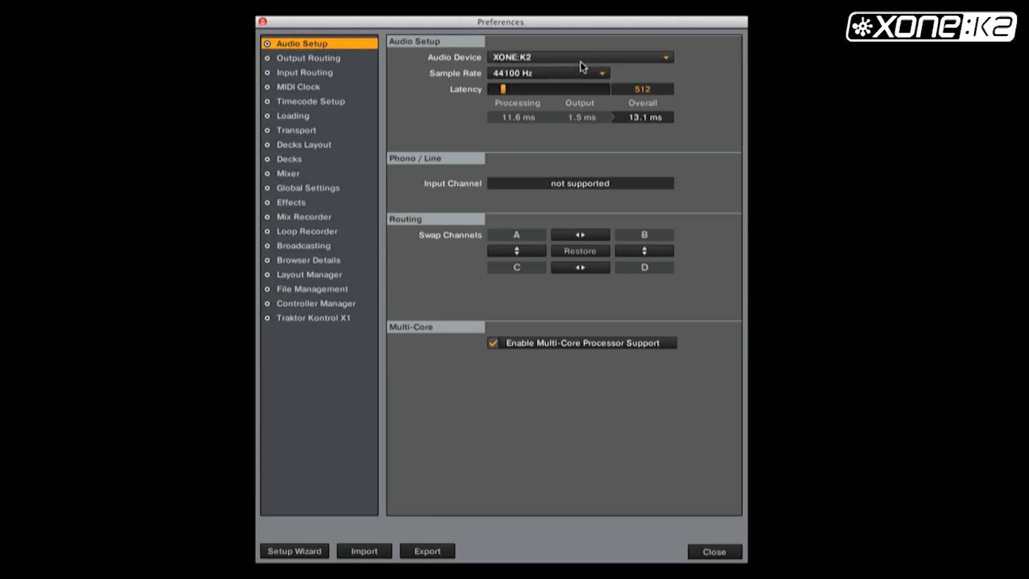
mouse_move(336, 64)
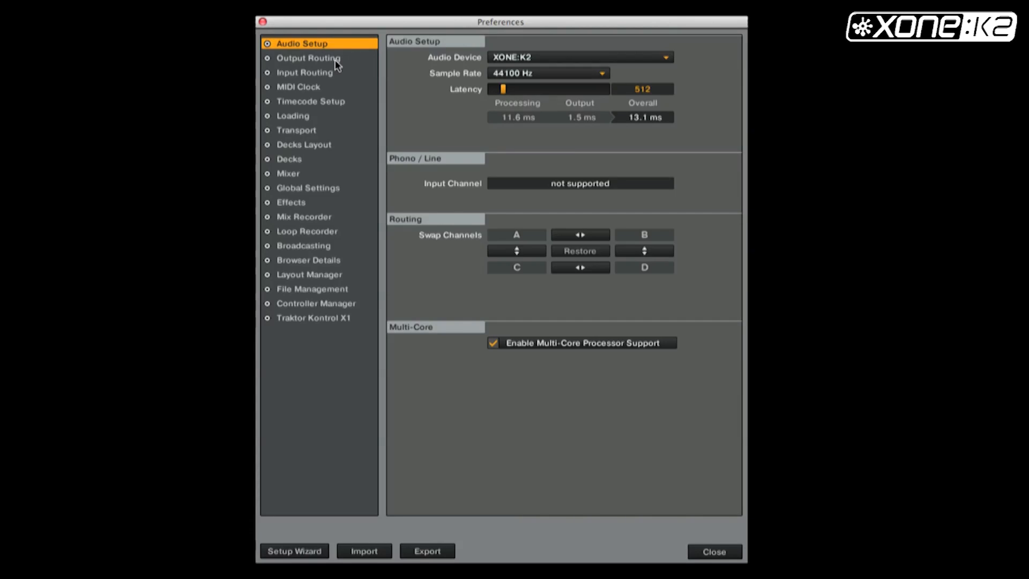
left_click(309, 58)
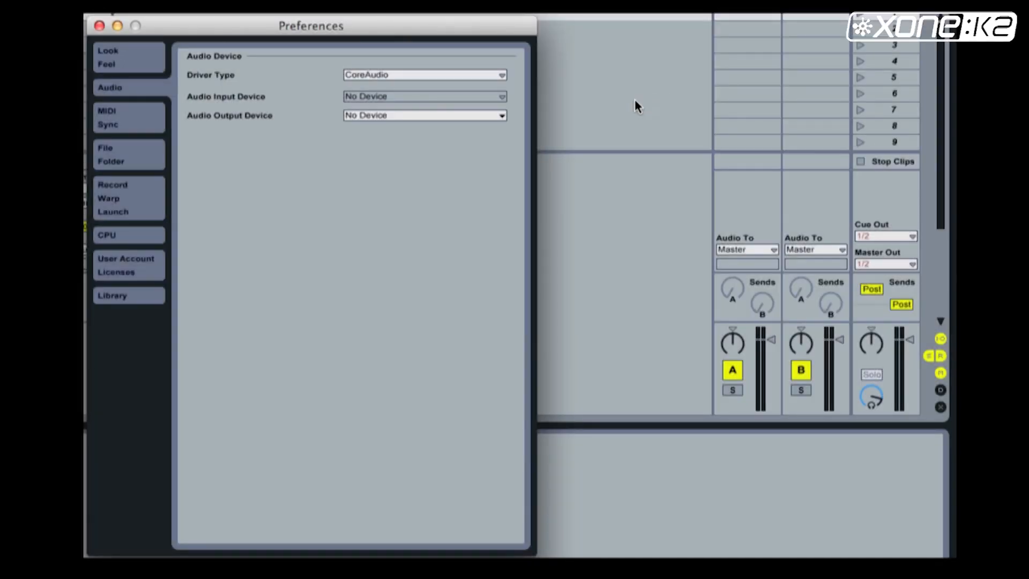
mouse_move(500, 124)
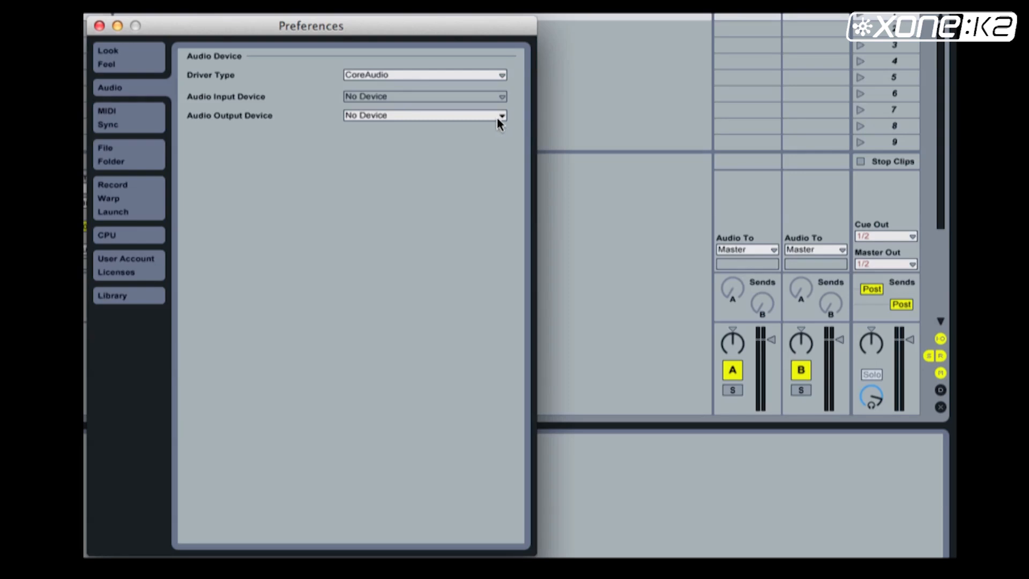
- Set Audio Output Device to XONE:K2 (0 In, 4 Out) and accept its Output Config
left_click(502, 115)
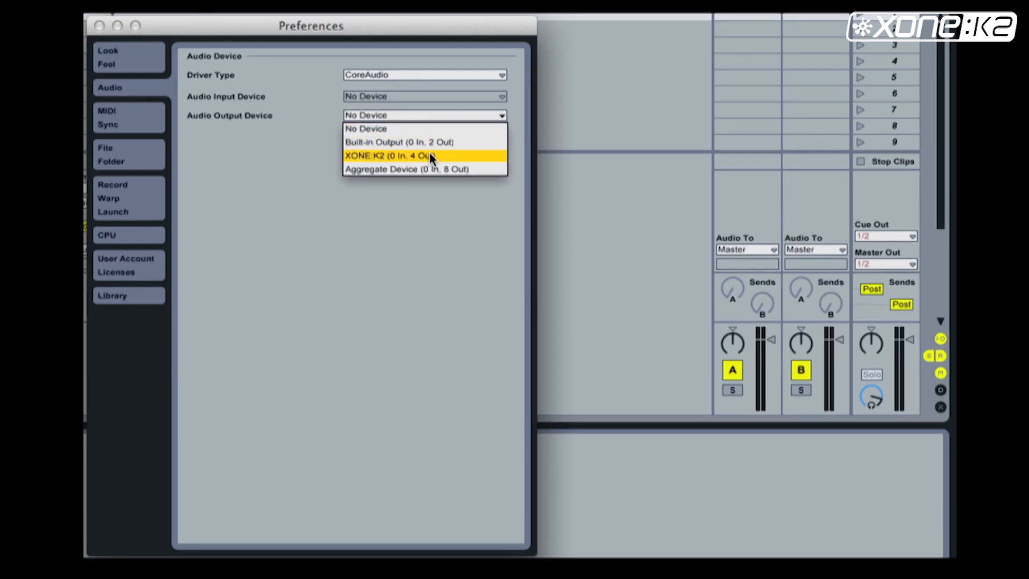
left_click(387, 155)
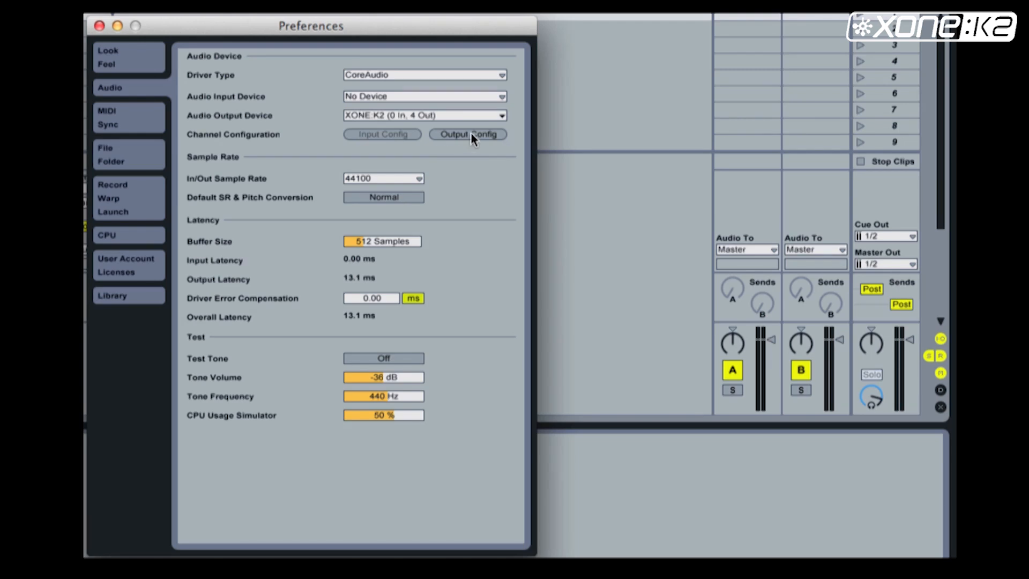
left_click(469, 134)
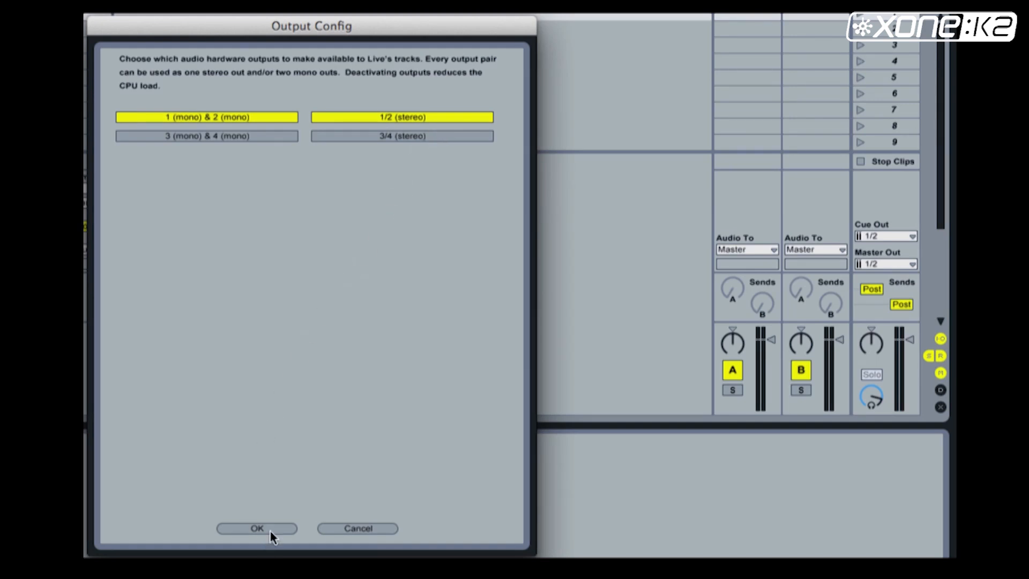
left_click(256, 528)
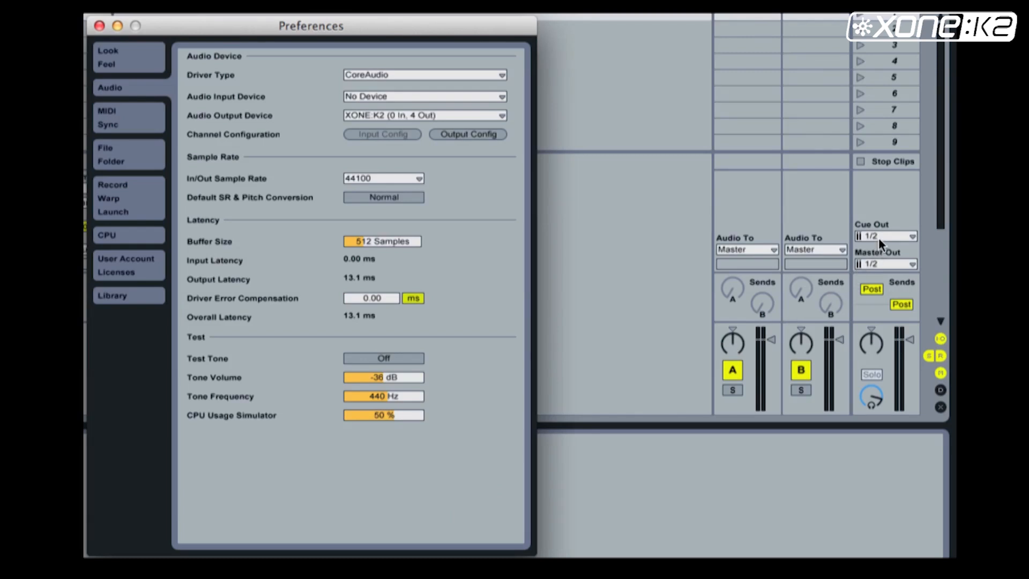
mouse_move(875, 273)
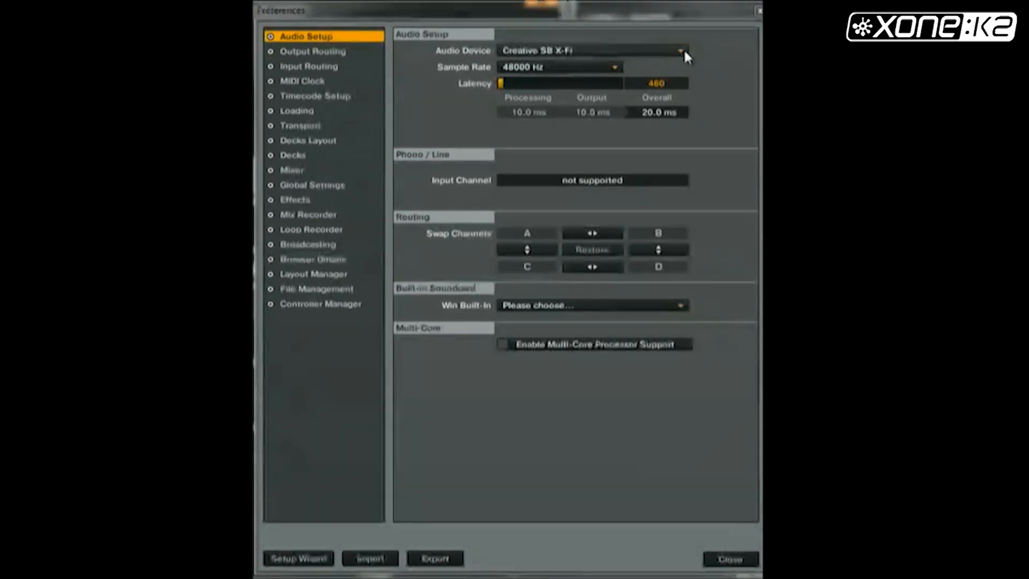
- Use the XONE:K2 USB ASIO driver and route Output Monitor L to Out 1, R to Out 2
left_click(592, 51)
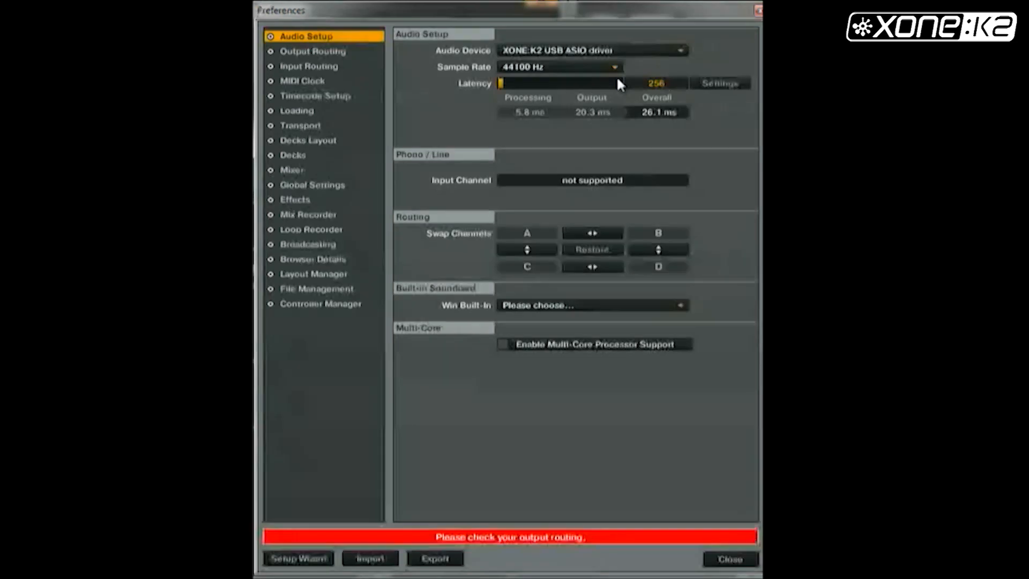
left_click(314, 52)
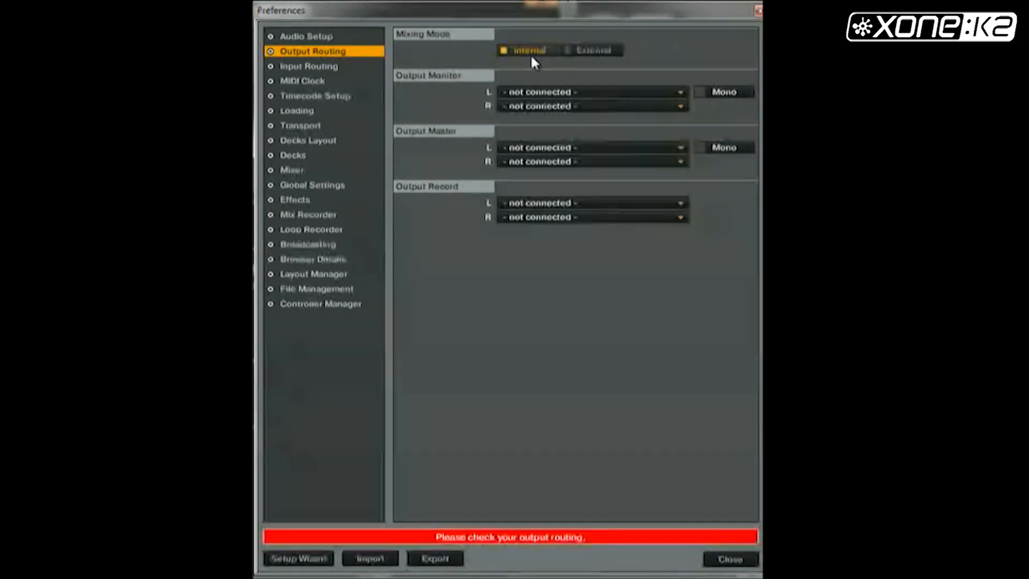
mouse_move(556, 96)
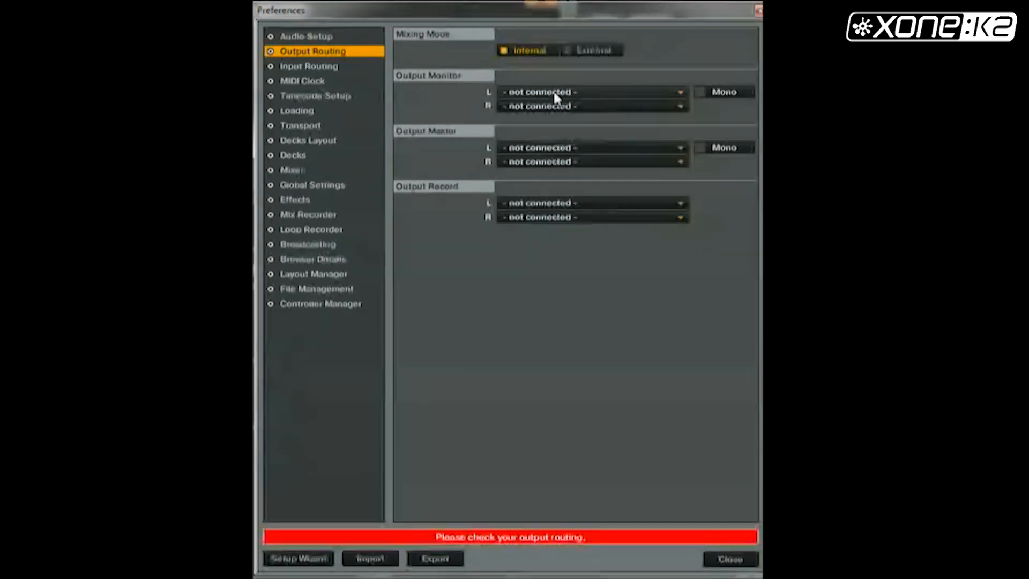
left_click(591, 93)
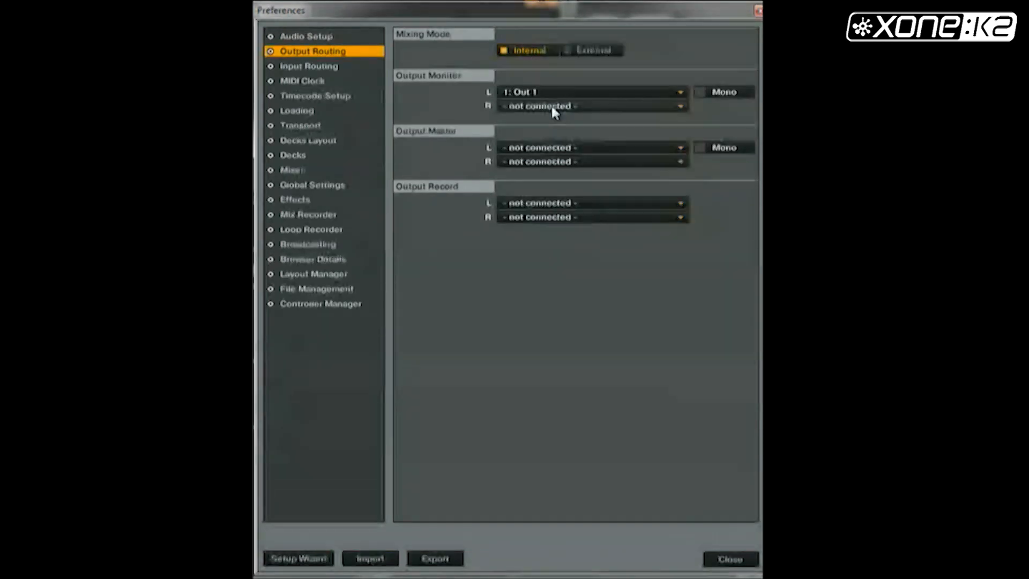
left_click(591, 106)
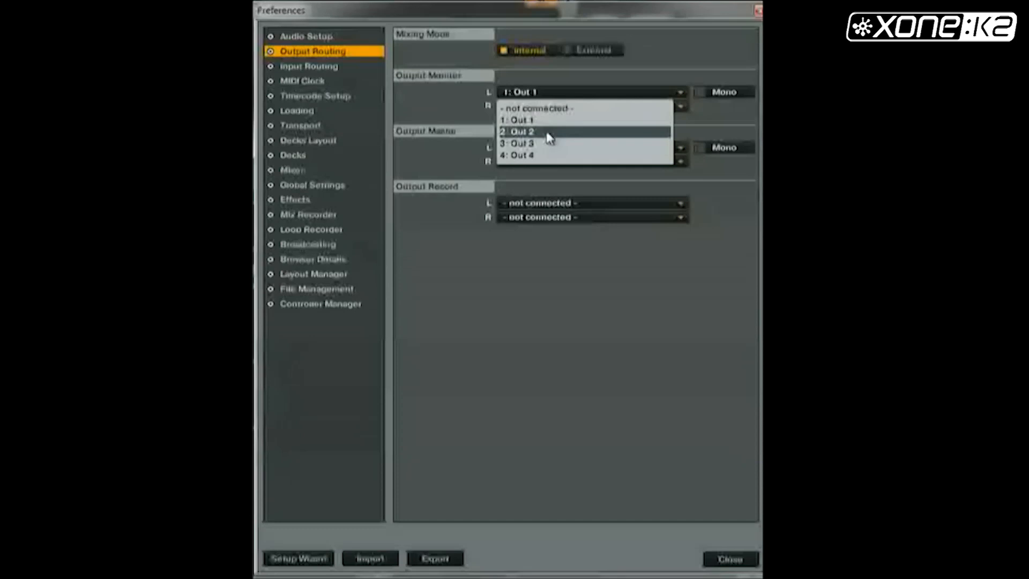
left_click(518, 132)
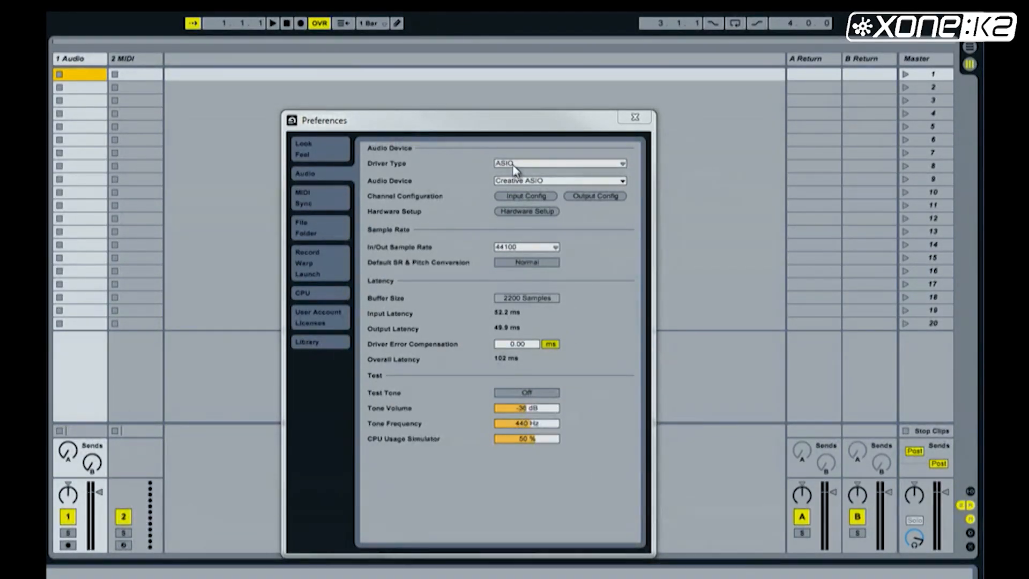
- Choose the XONE:K2 USB ASIO driver as Live's ASIO audio device instead of Creative ASIO
left_click(621, 180)
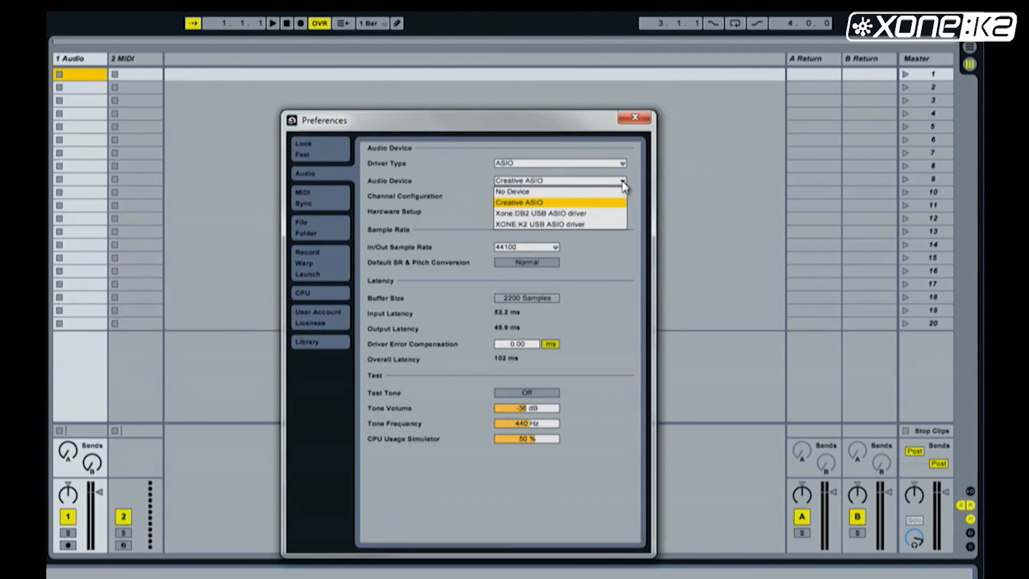
left_click(519, 203)
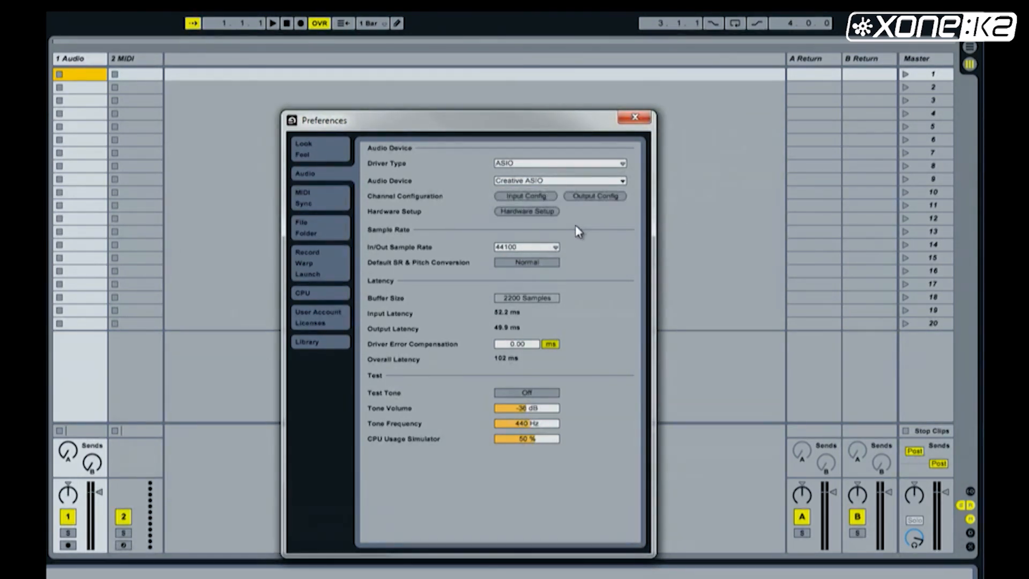
left_click(558, 180)
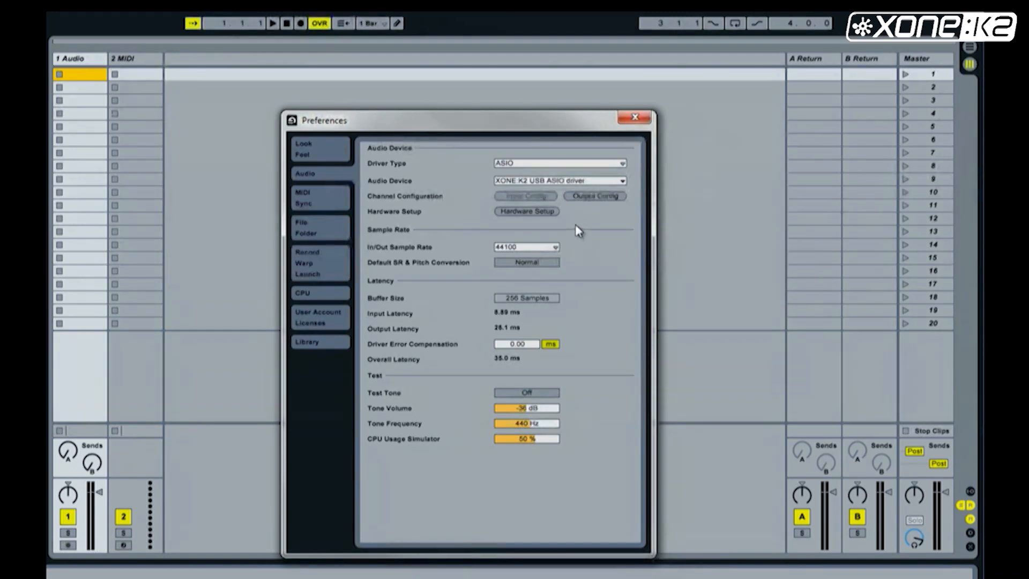
left_click(594, 195)
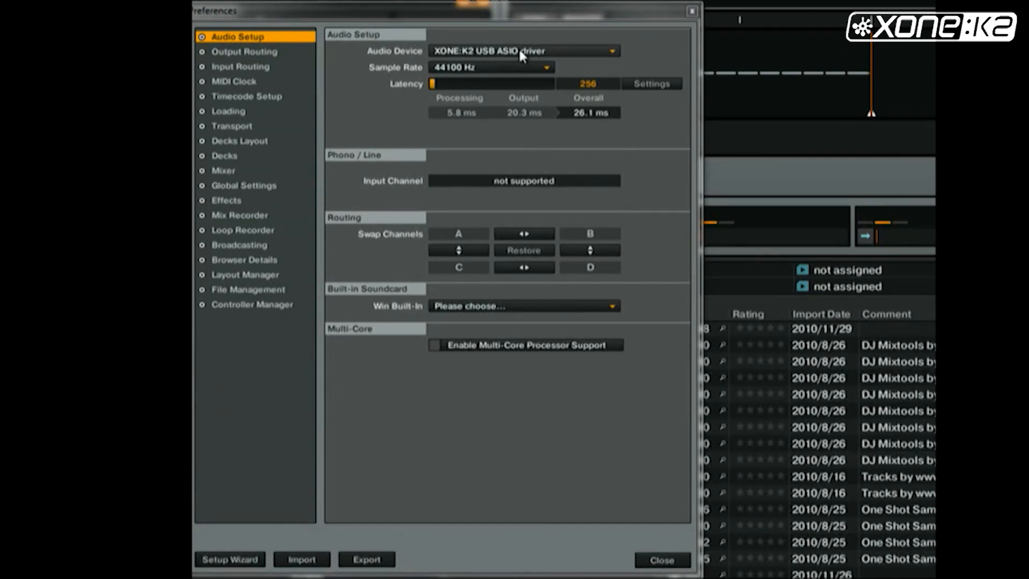
mouse_move(241, 303)
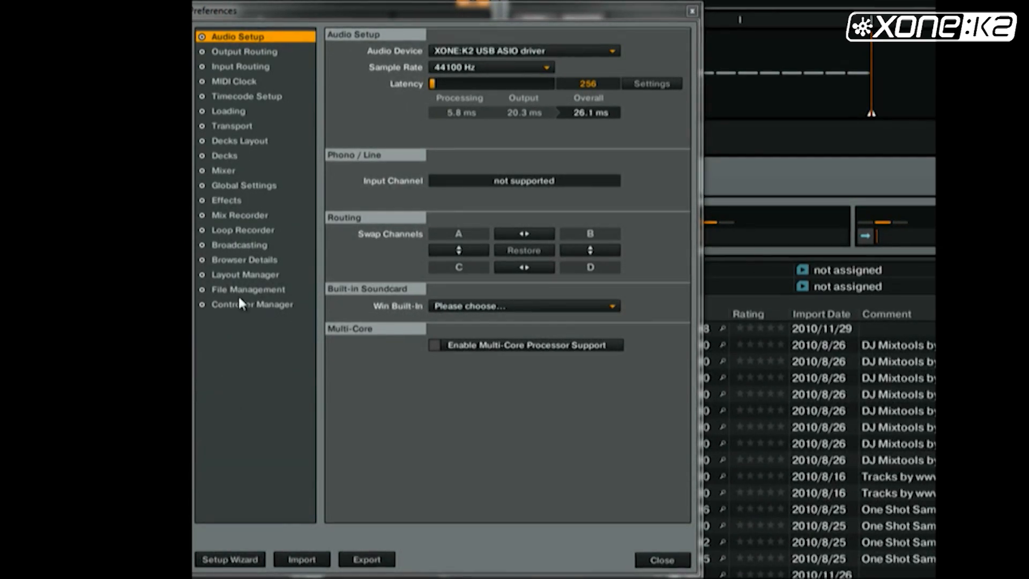
- In Controller Manager, import K2 X1 Emulator V1.0.tsi from Desktop > K2 X1 Emulator CDROM
left_click(251, 303)
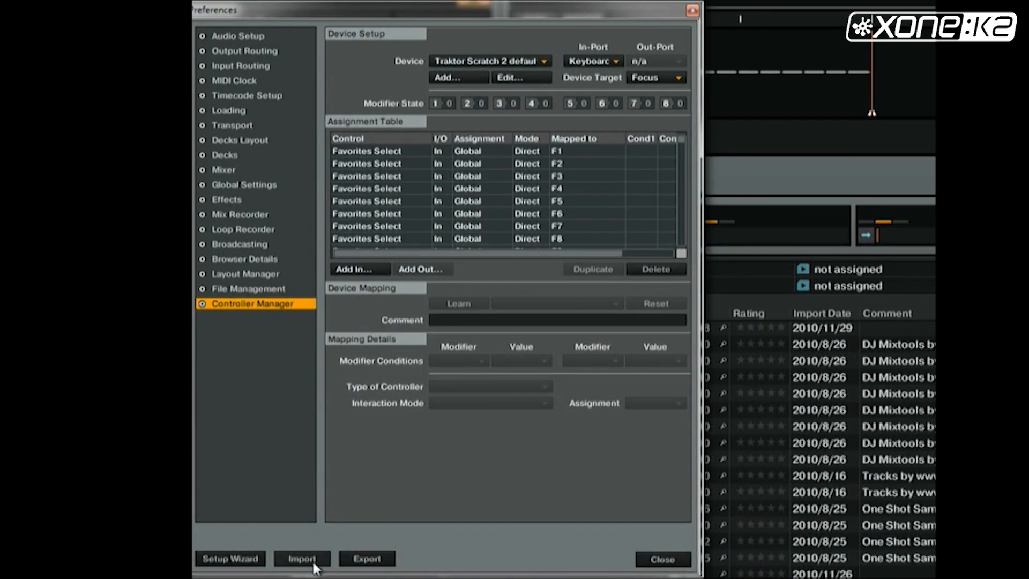
left_click(302, 559)
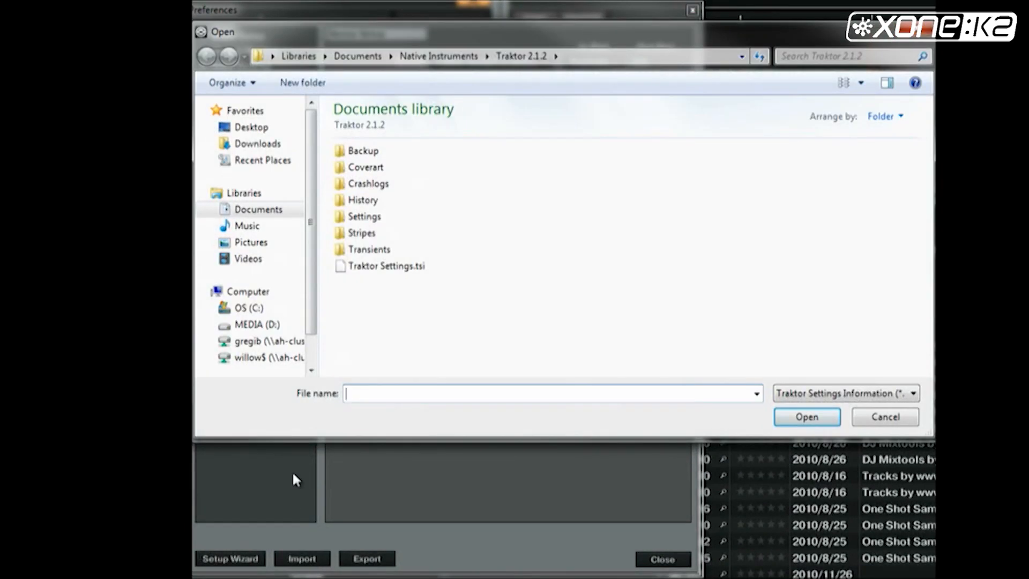
left_click(251, 126)
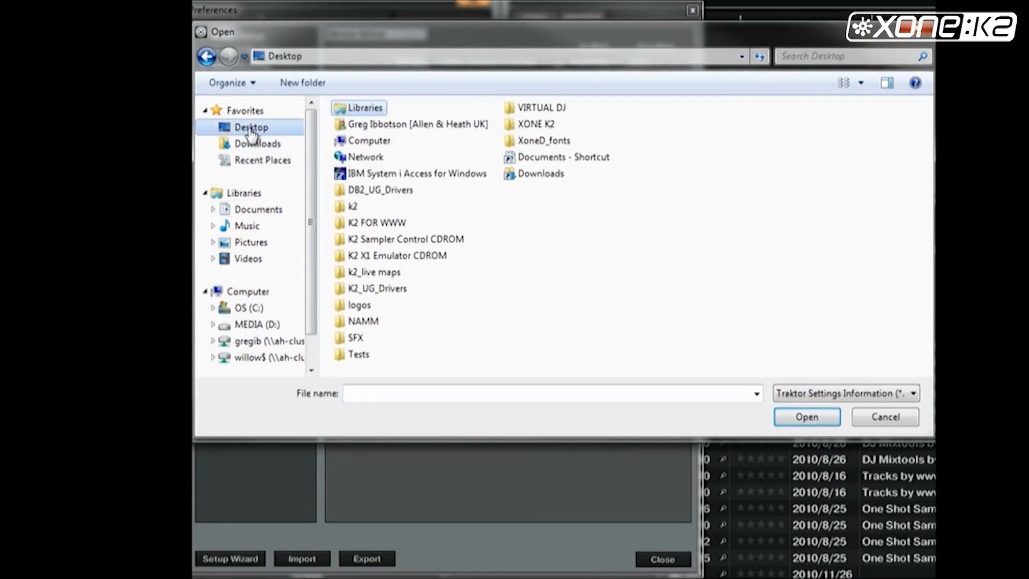
double_click(397, 256)
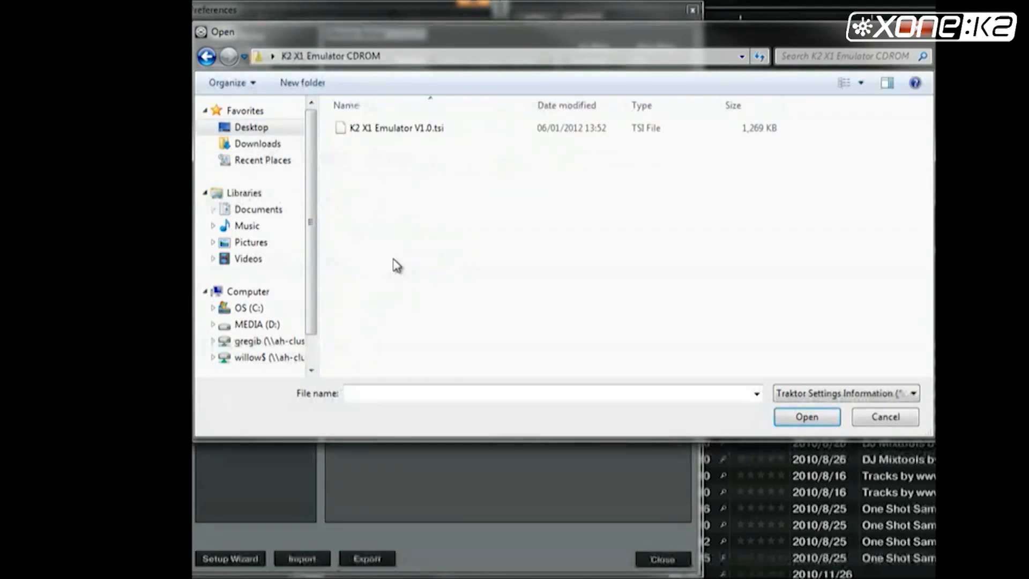
left_click(397, 127)
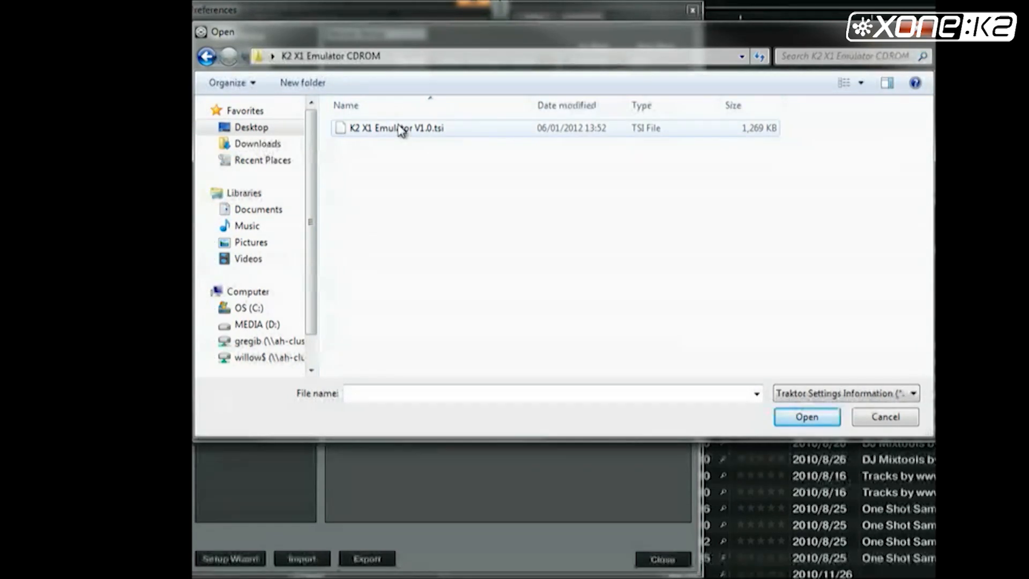
left_click(393, 127)
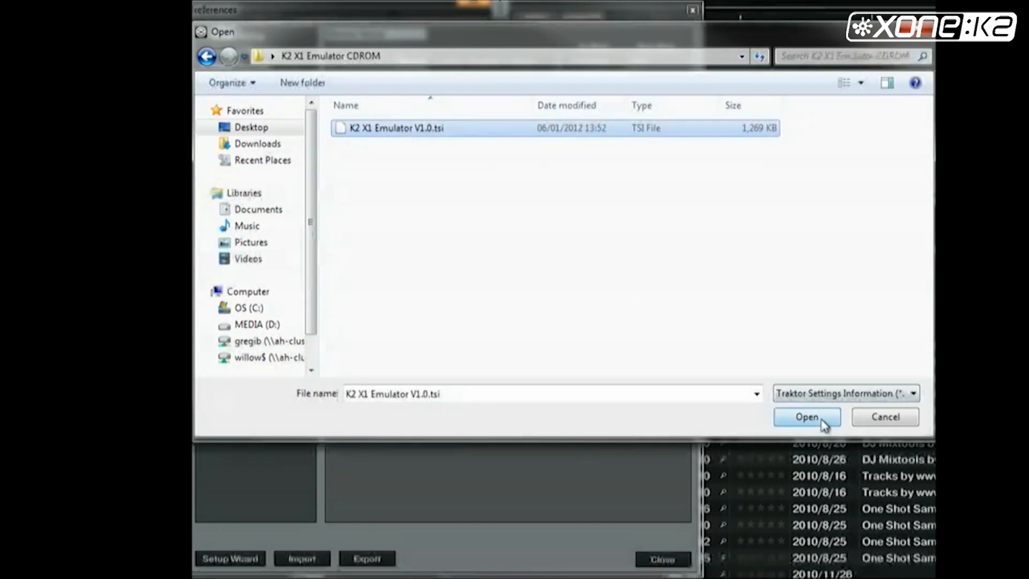
left_click(807, 417)
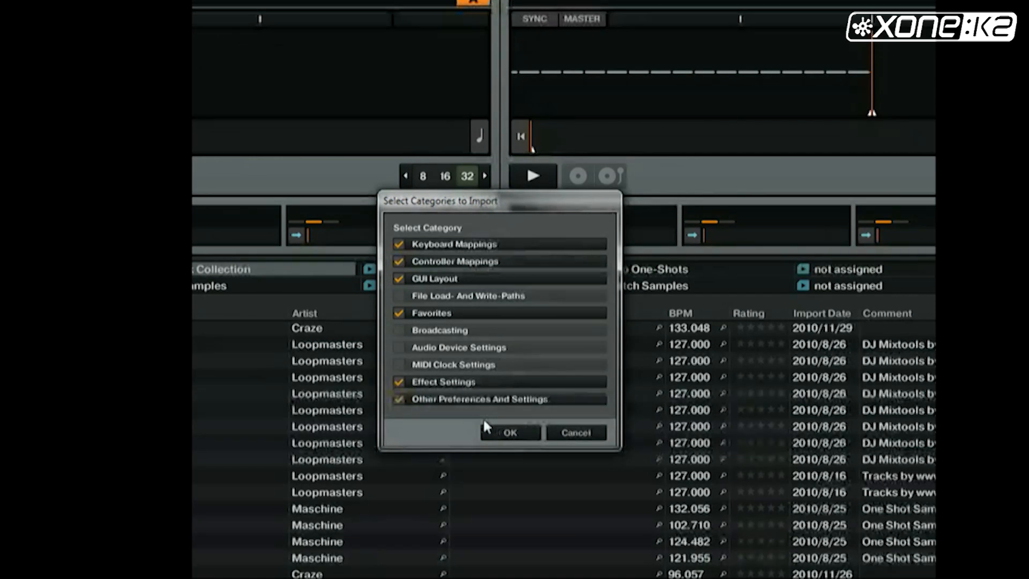
- Confirm the import categories and set Deck A's ports to XONE:K2 MIDI
left_click(510, 432)
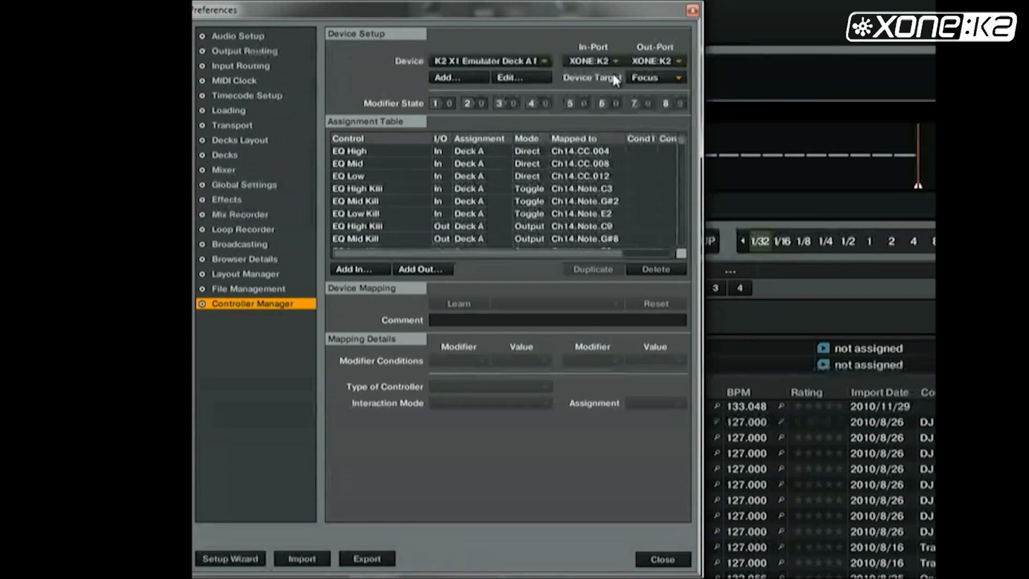
left_click(616, 61)
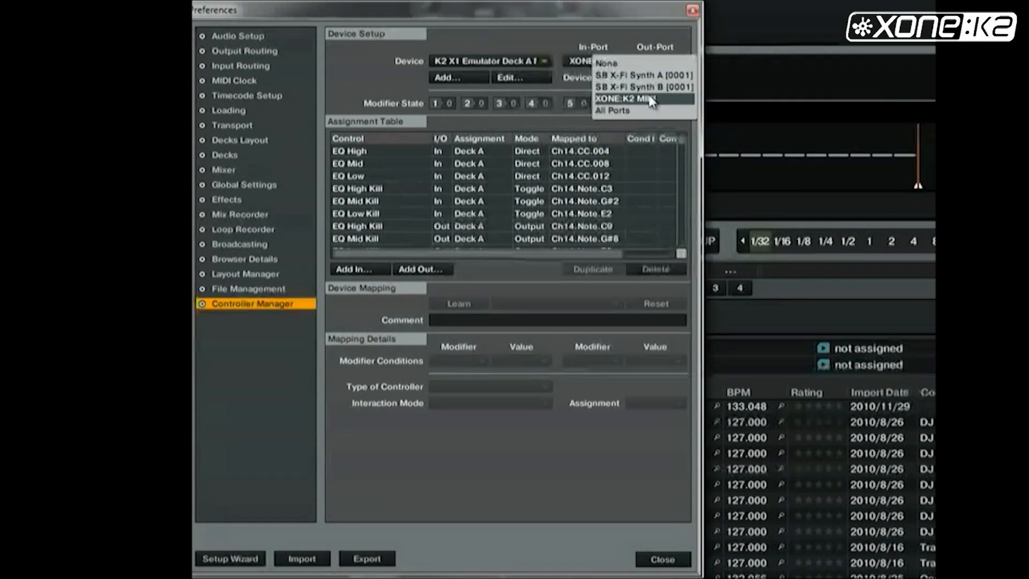
left_click(635, 98)
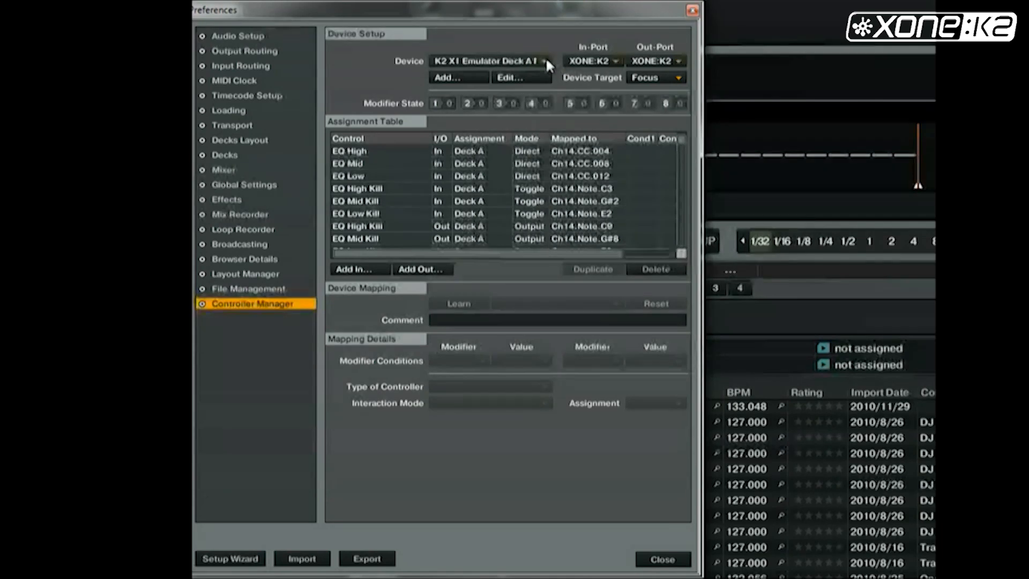
- Switch to the Deck B emulator device and set its ports to XONE:K2 MIDI
left_click(547, 60)
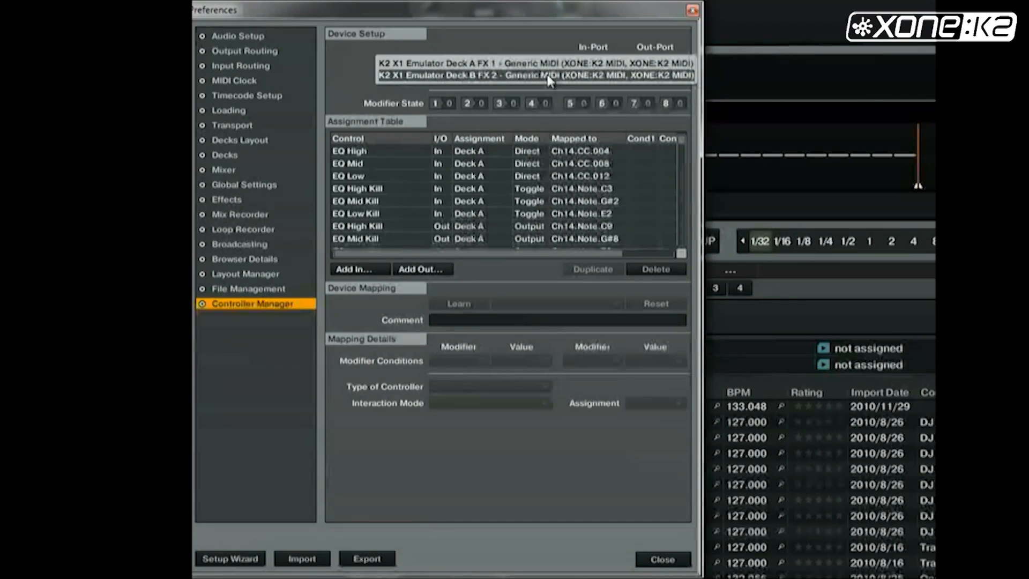
left_click(533, 75)
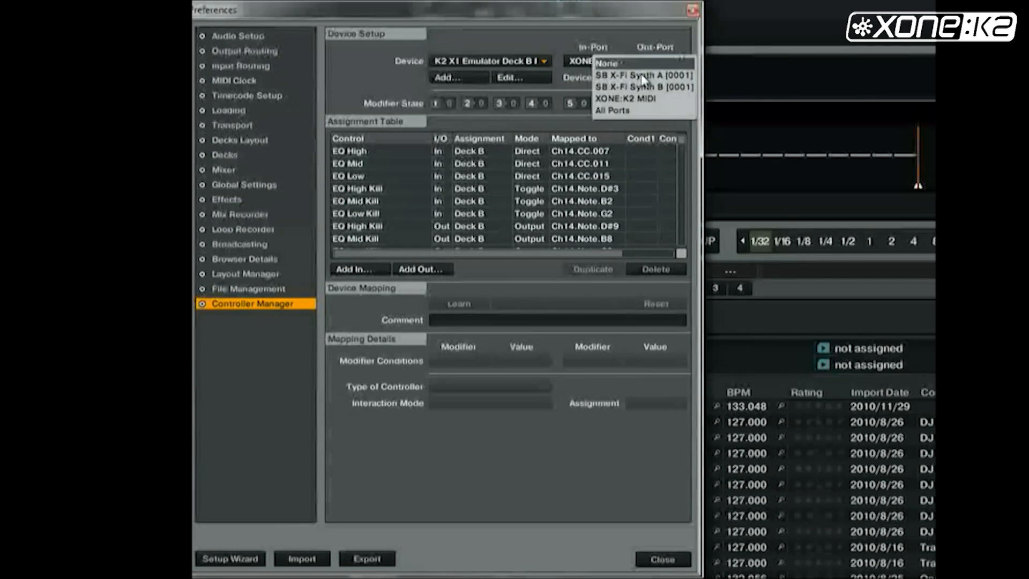
left_click(624, 99)
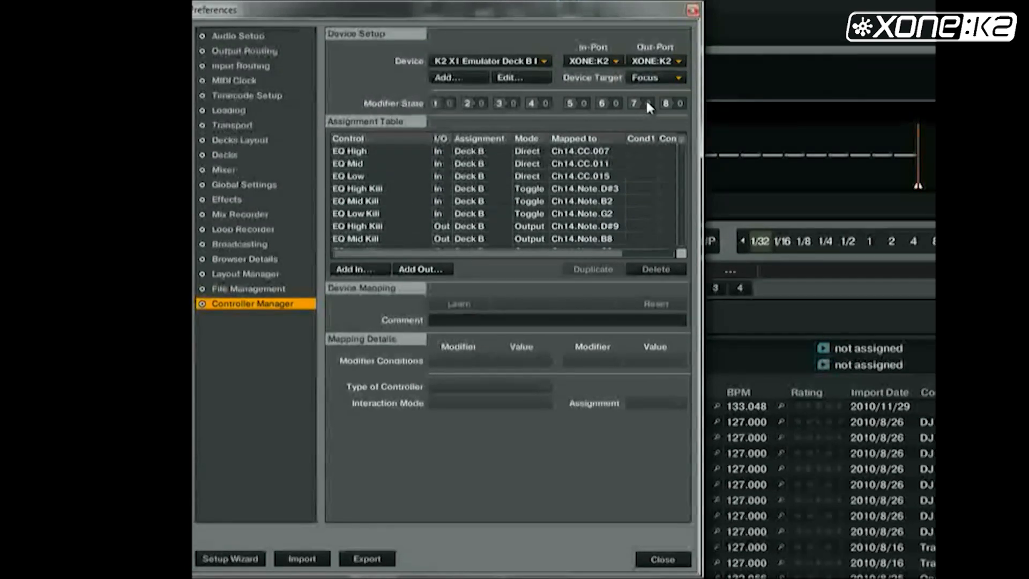
left_click(662, 559)
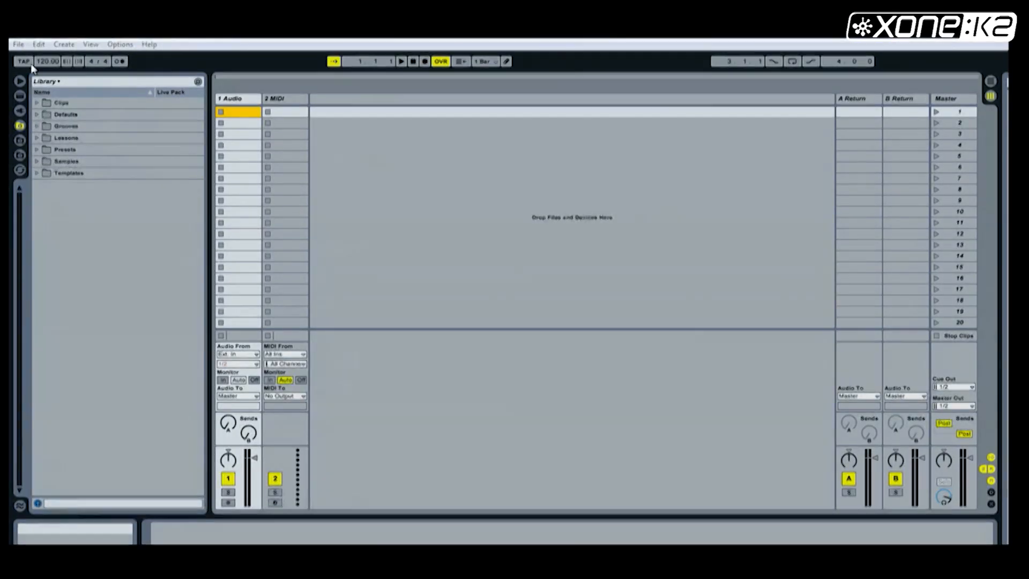
- Load the Xone K2.als Live Set from the Xone K2 Project folder
left_click(18, 43)
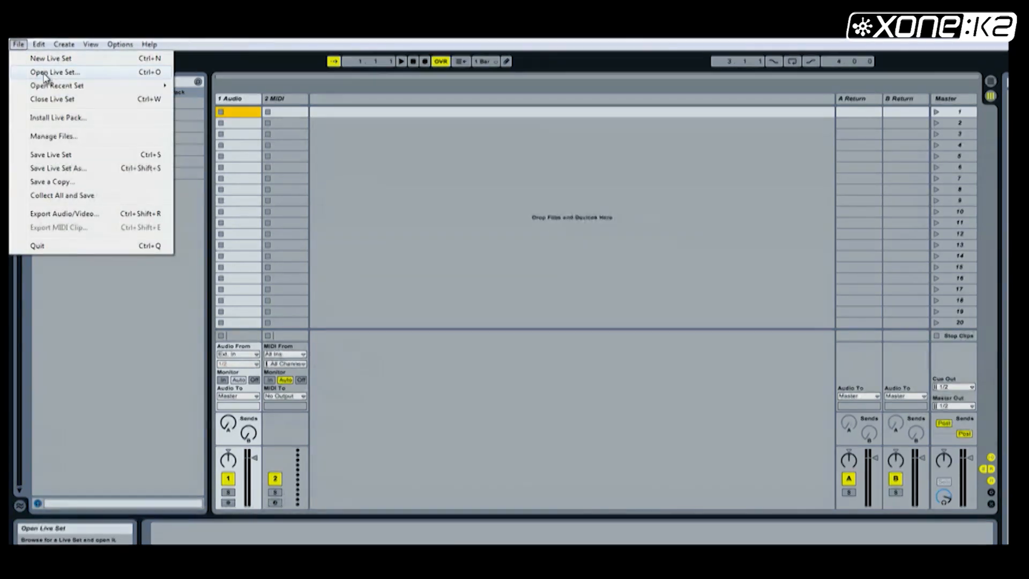
left_click(53, 72)
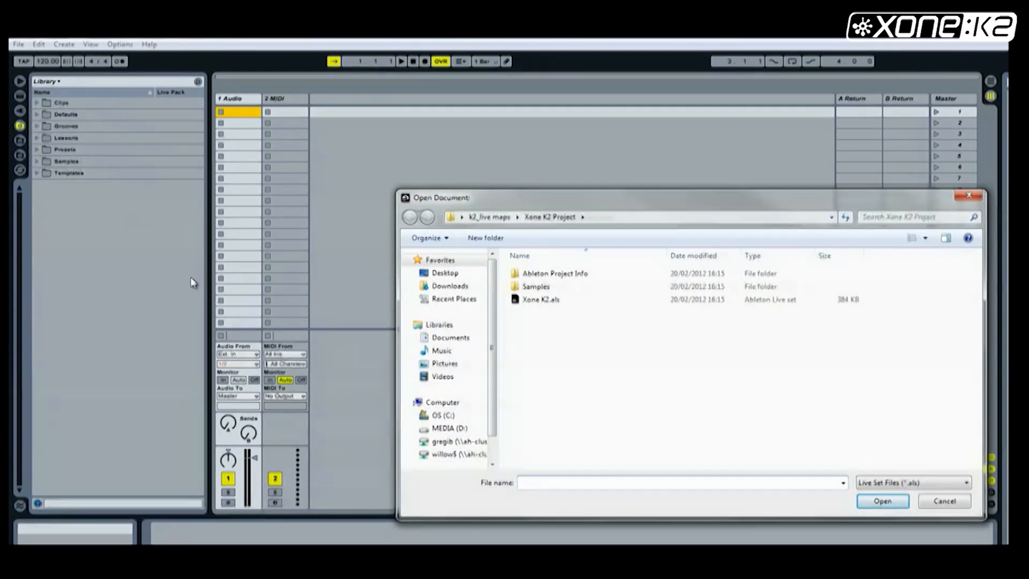
left_click(540, 299)
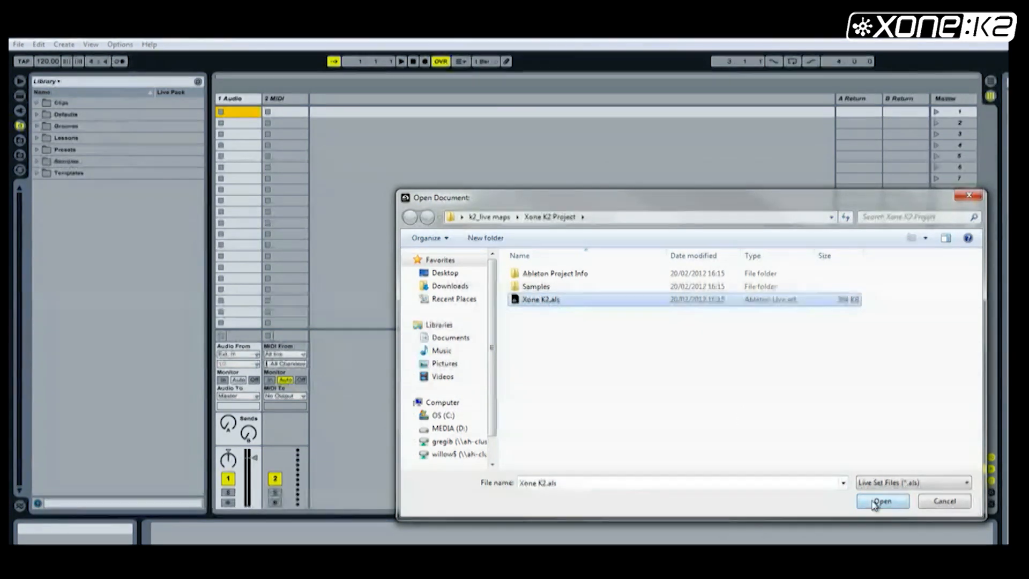
left_click(883, 501)
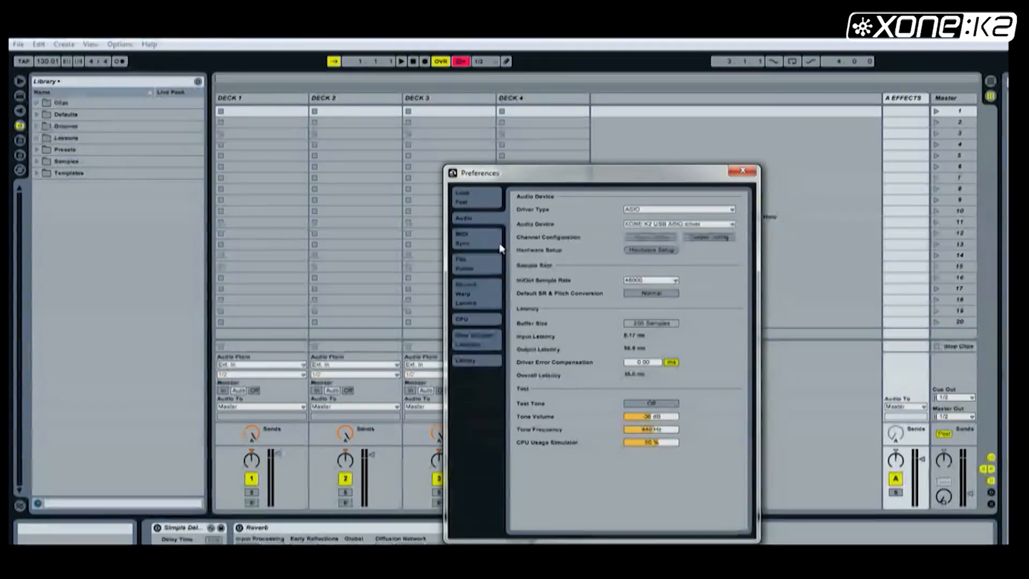
- In MIDI Sync, switch Track and Remote on for the XONE:K2 MIDI input and output ports
left_click(463, 233)
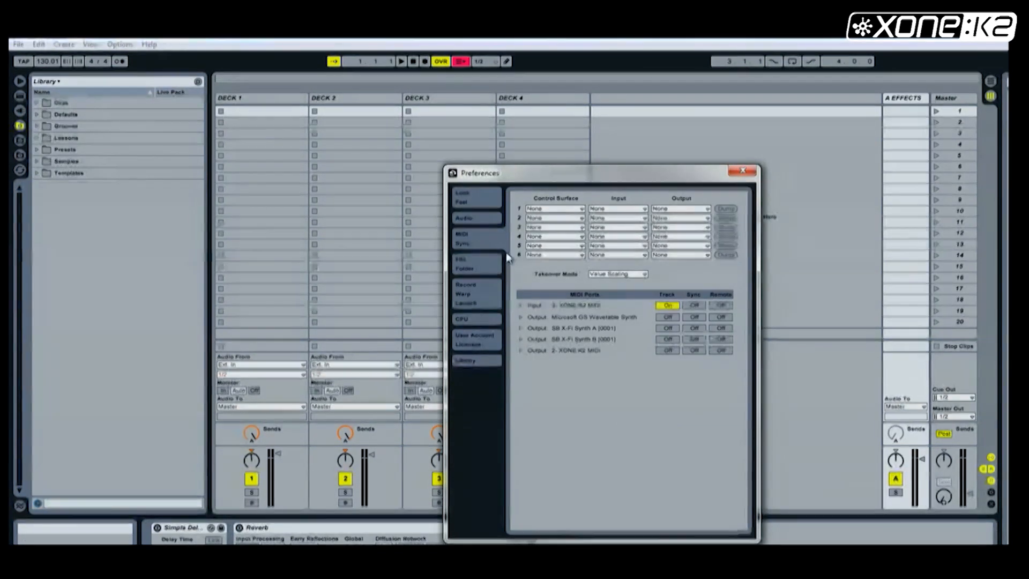
left_click(721, 305)
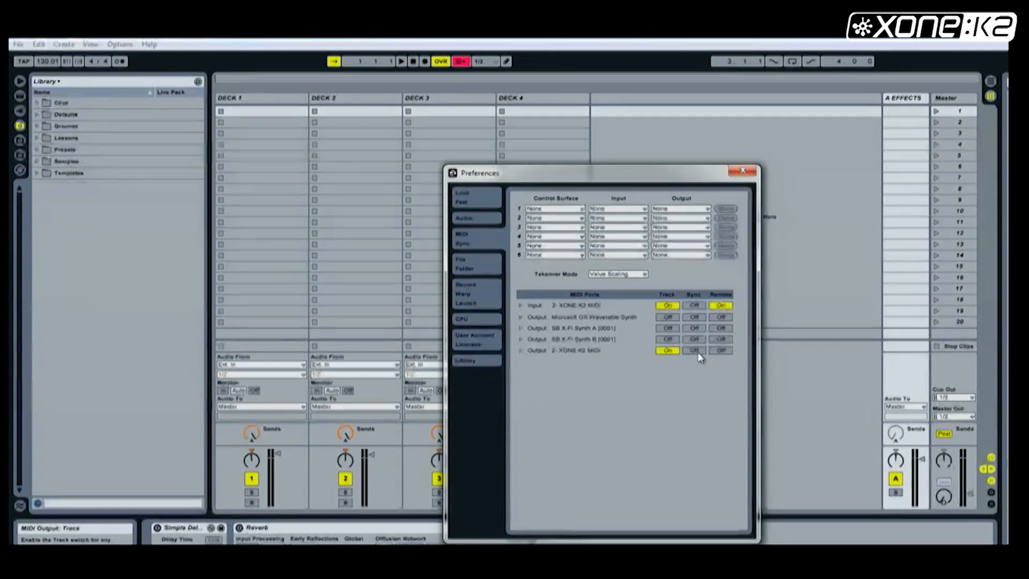
left_click(720, 350)
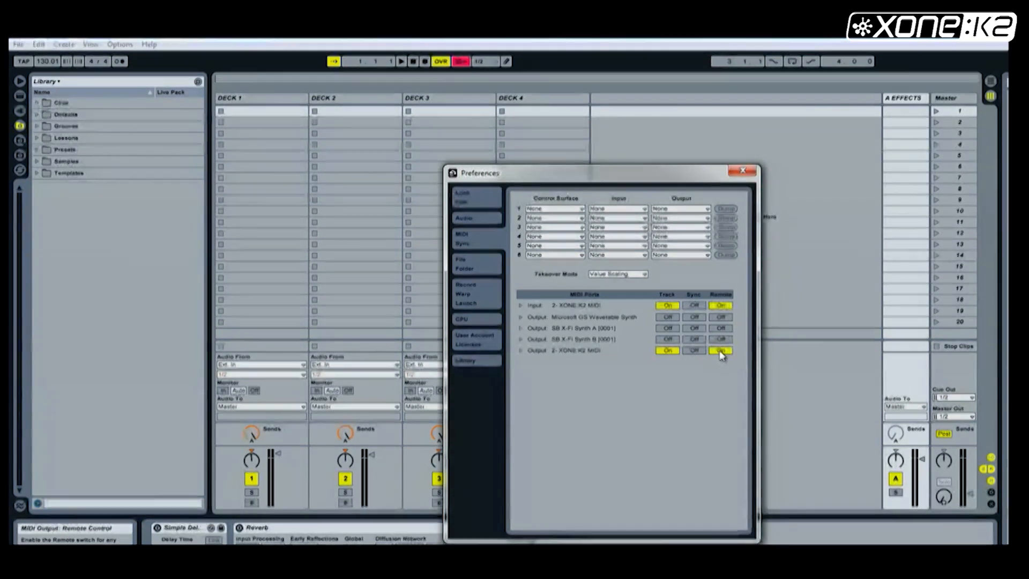